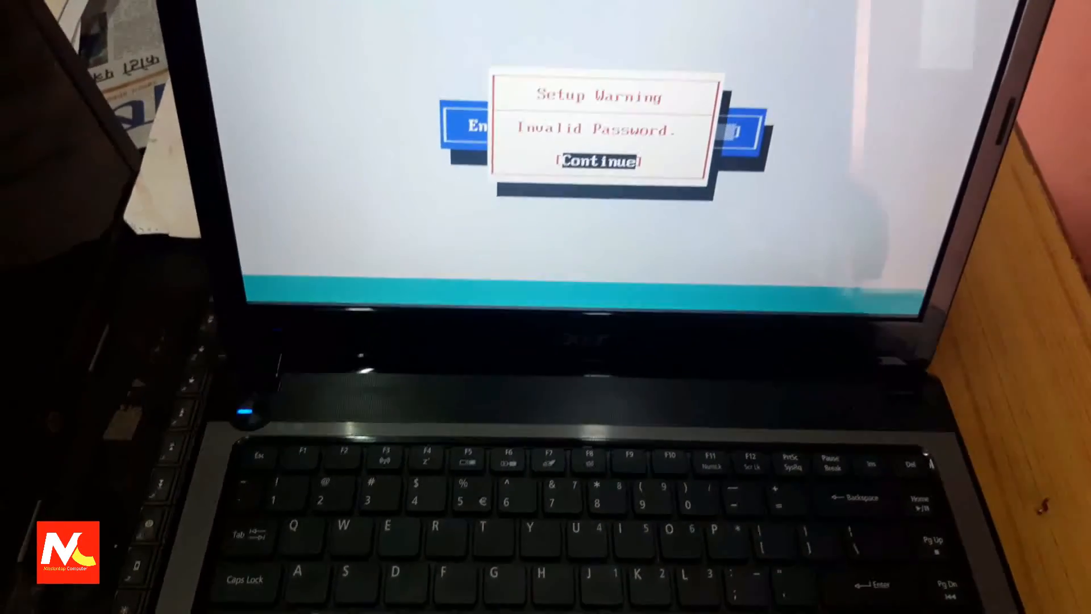
# Dismiss the 'Invalid Password' setup warning by choosing Continue.
pyautogui.click(589, 161)
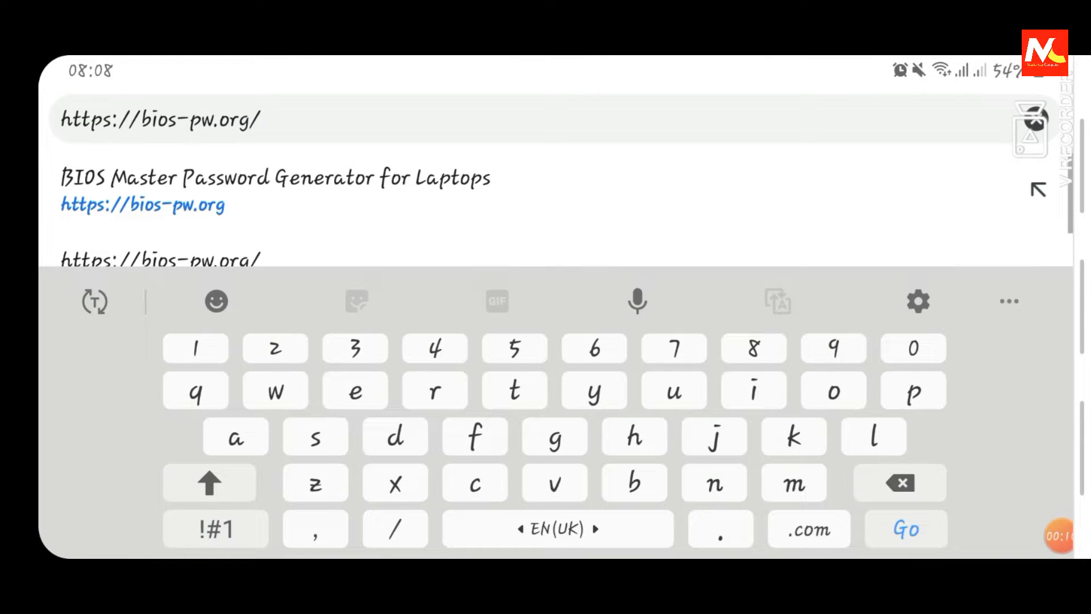
# Submit code 01581 on bios-pw.org to generate candidate Phoenix master passwords.
pyautogui.click(905, 528)
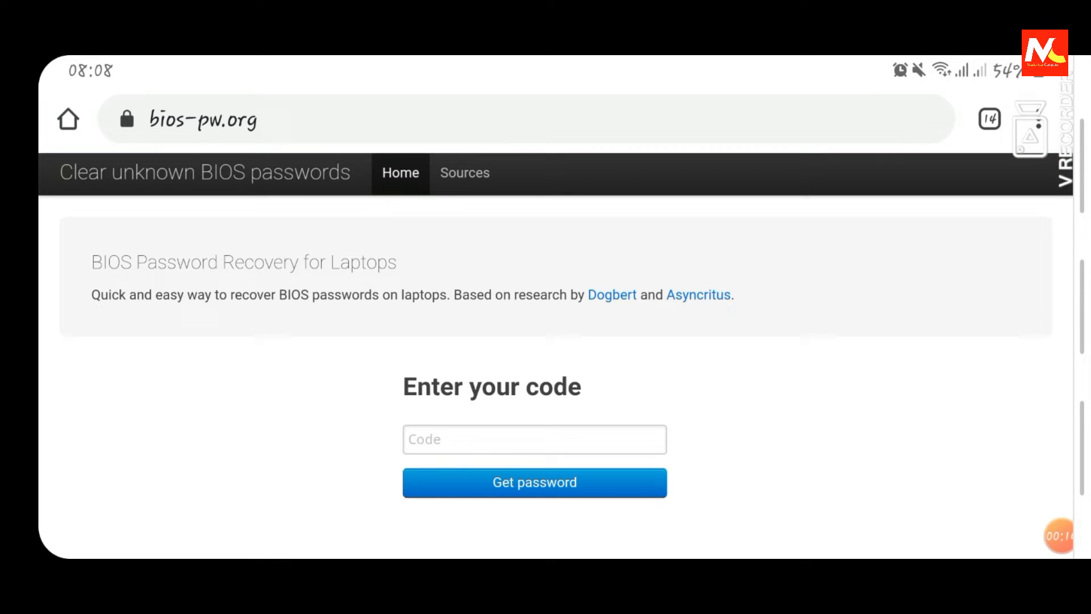
pyautogui.click(533, 439)
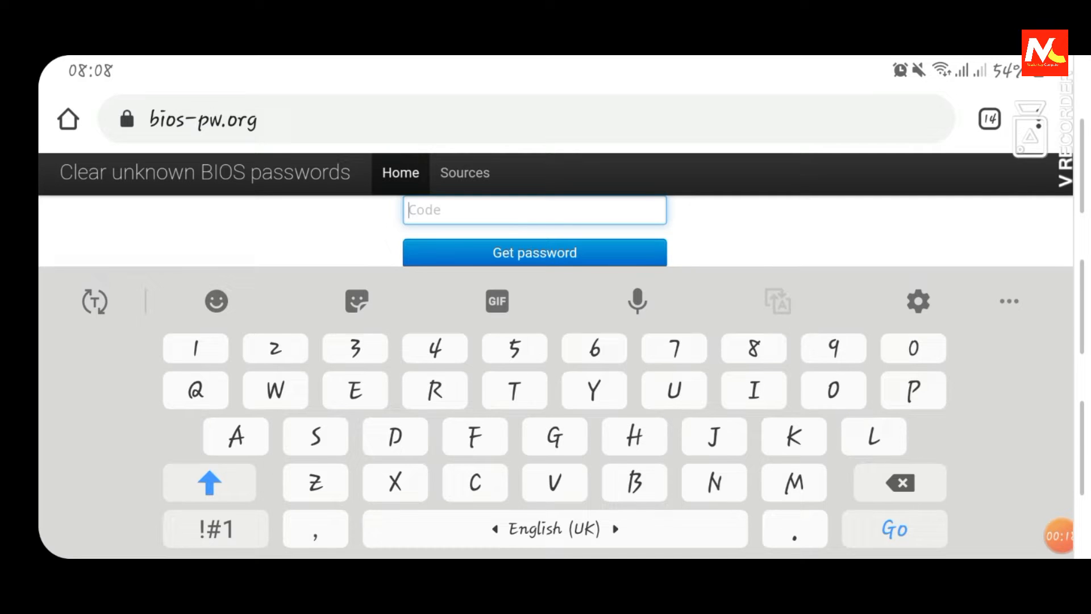
pyautogui.write('01581')
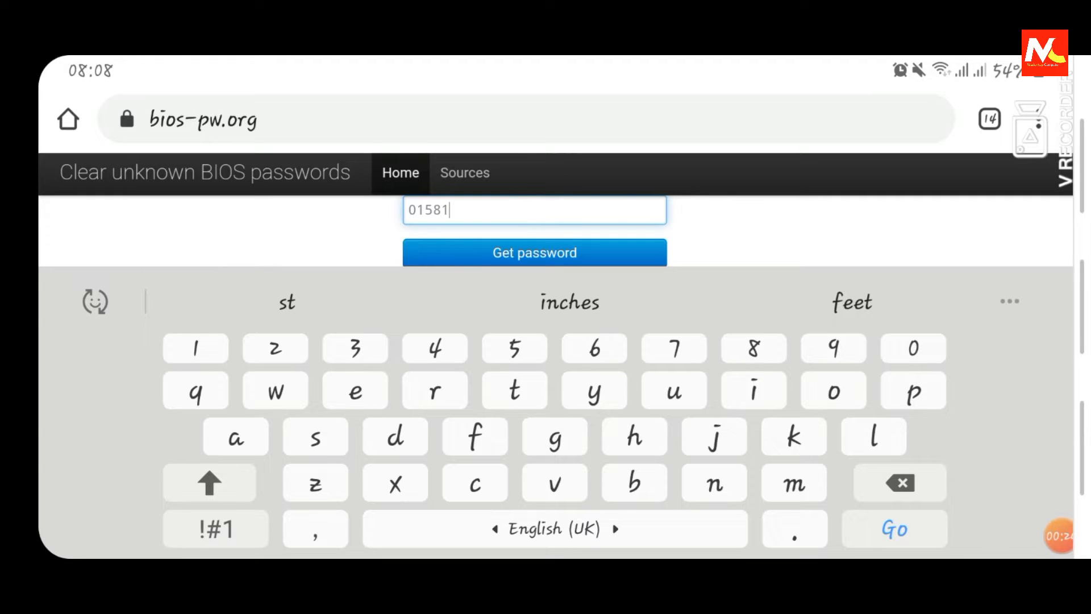
pyautogui.click(534, 252)
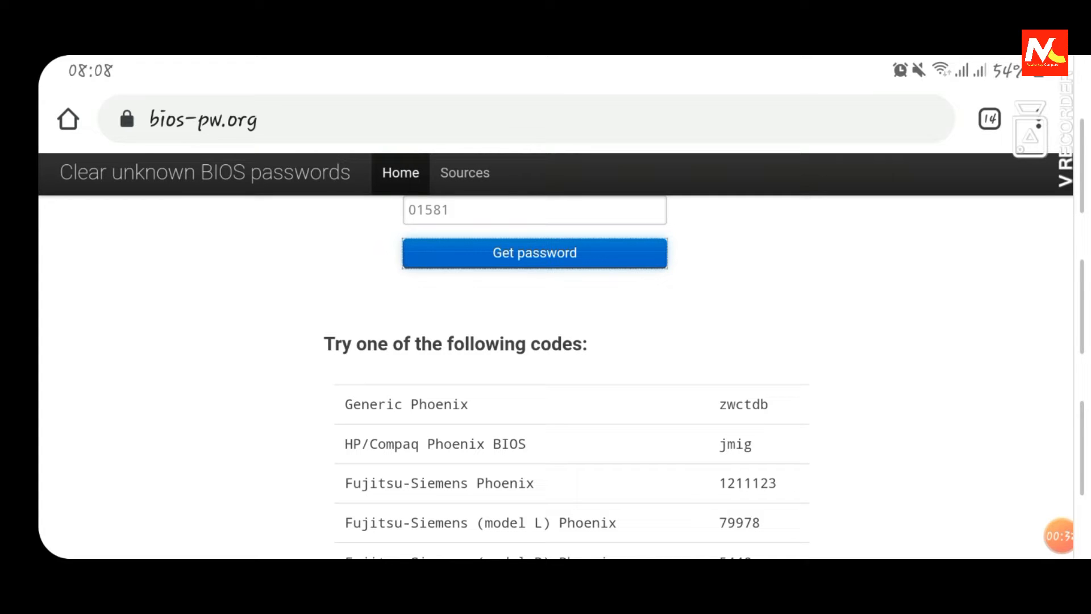
pyautogui.scroll(3)
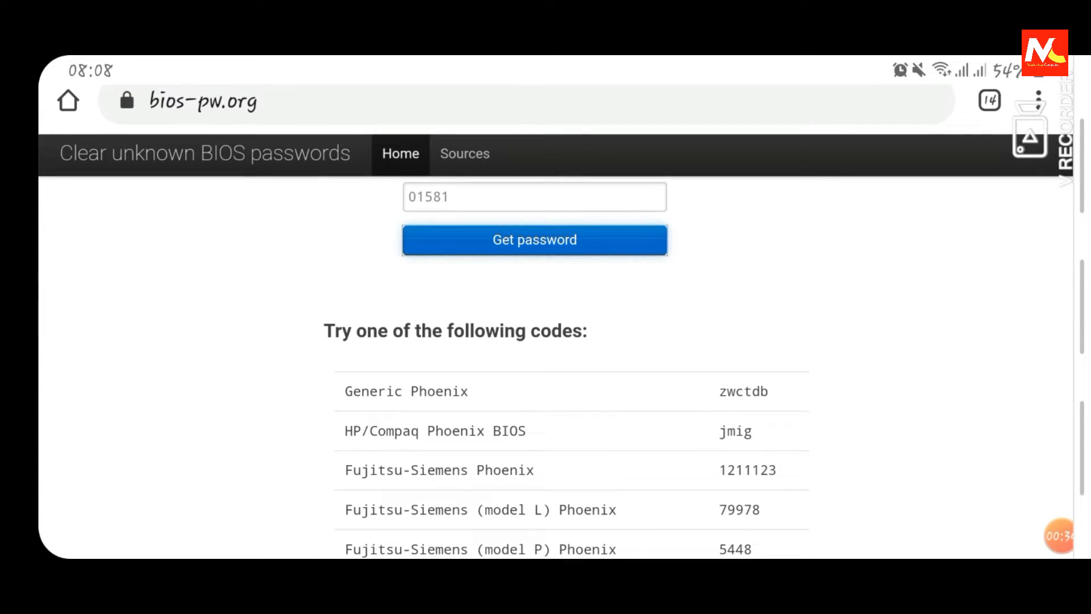
pyautogui.scroll(-3)
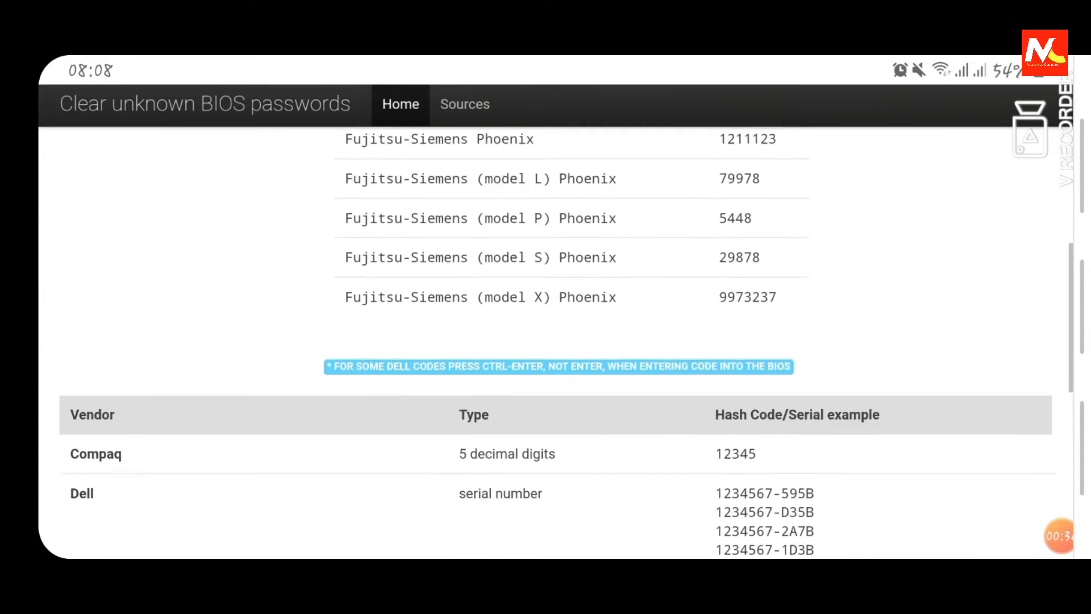
pyautogui.scroll(-3)
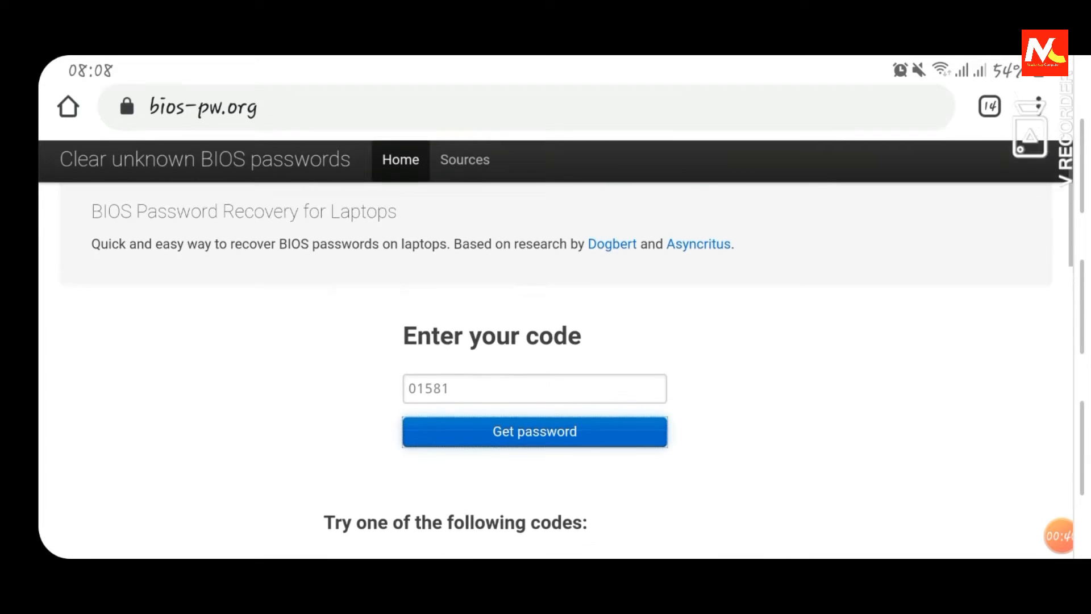
pyautogui.scroll(-3)
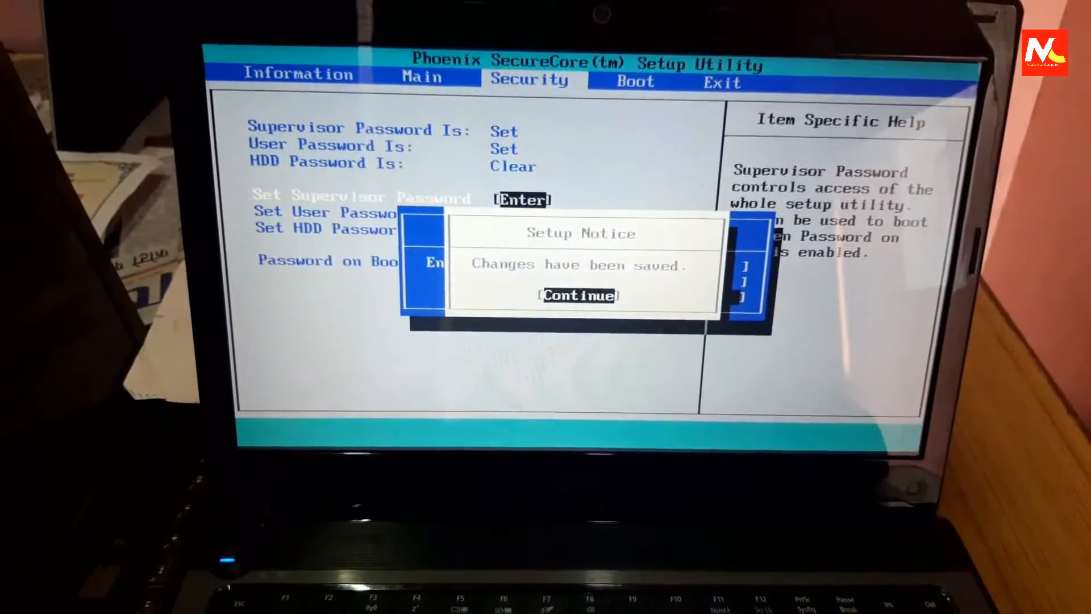
# Acknowledge 'Changes have been saved' for the cleared passwords and move to the Exit options.
pyautogui.click(577, 296)
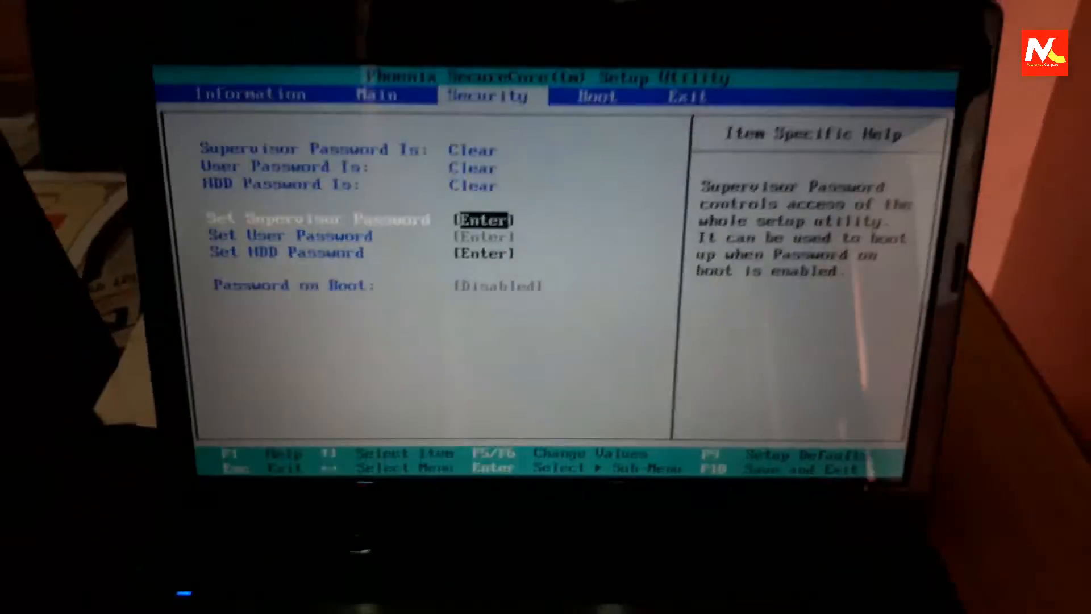
pyautogui.press('Right')
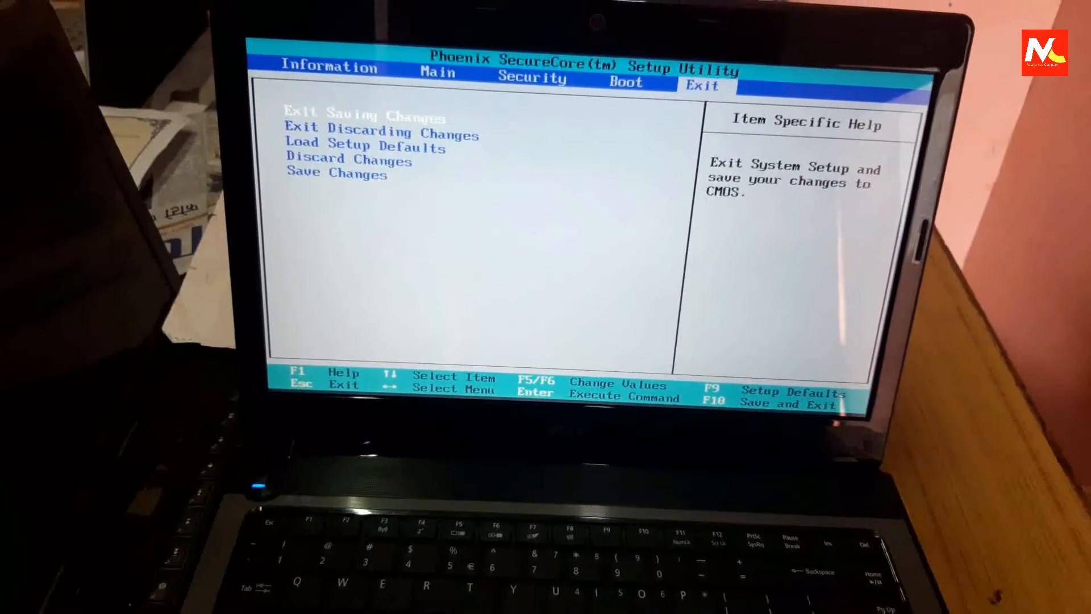